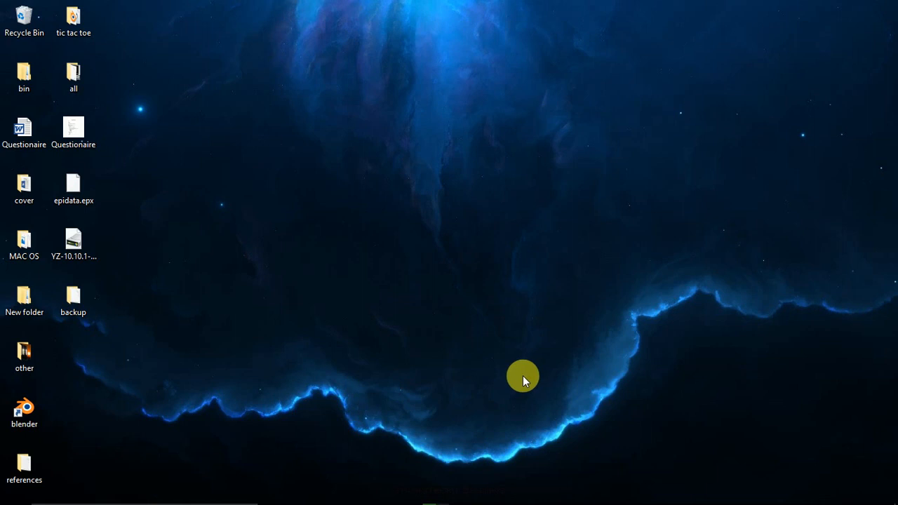
mouse_move(84, 498)
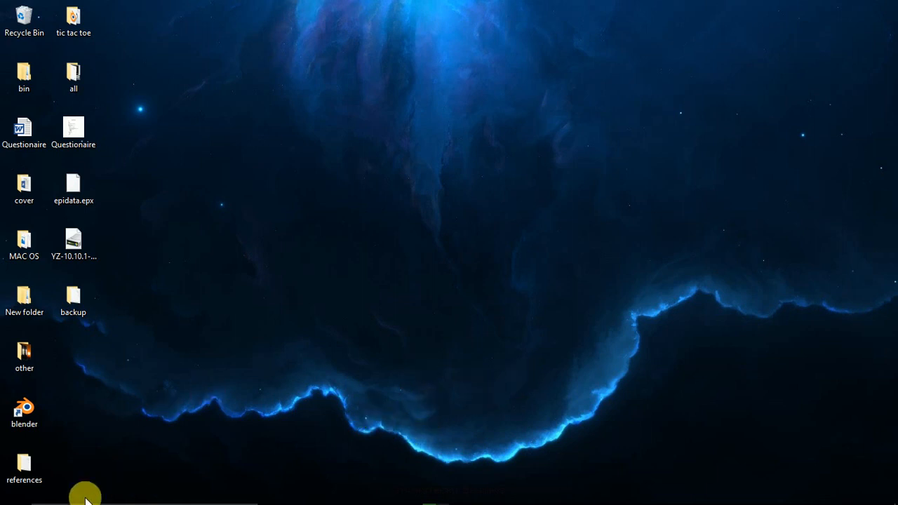
- Show the full Start menu app list scrolled to the expanded EpiData folder
left_click(9, 491)
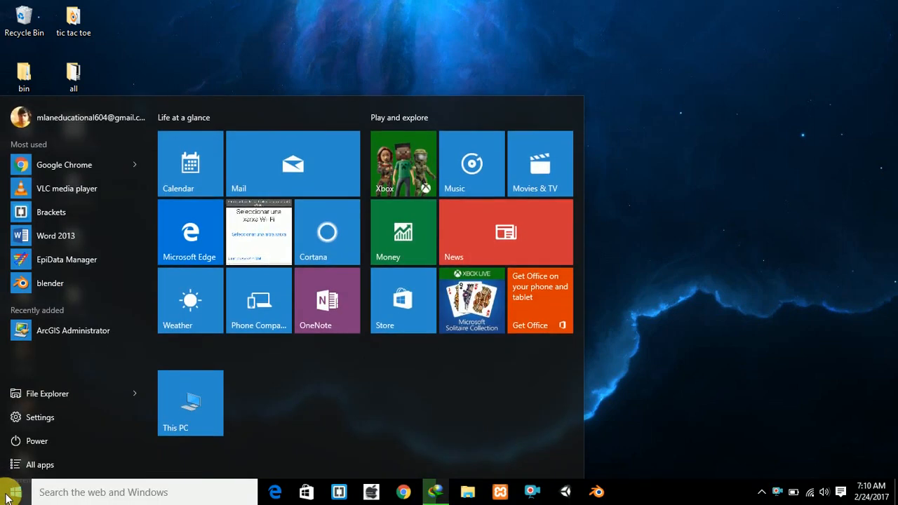
left_click(42, 463)
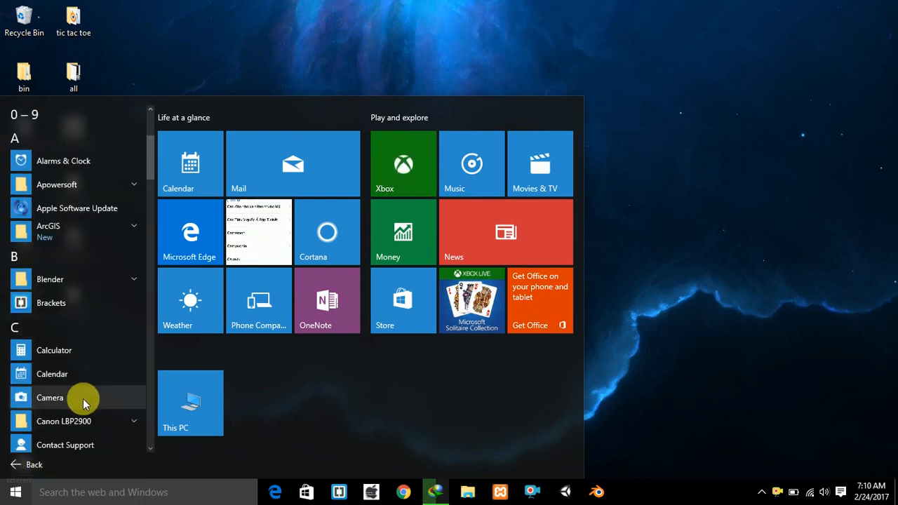
scroll("down", 3)
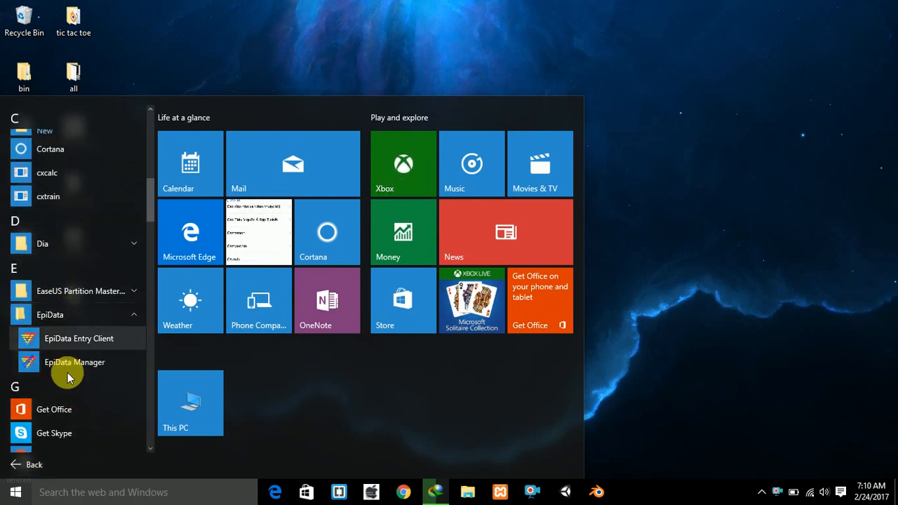
- Launch EpiData Entry Client and start opening an existing project
left_click(79, 338)
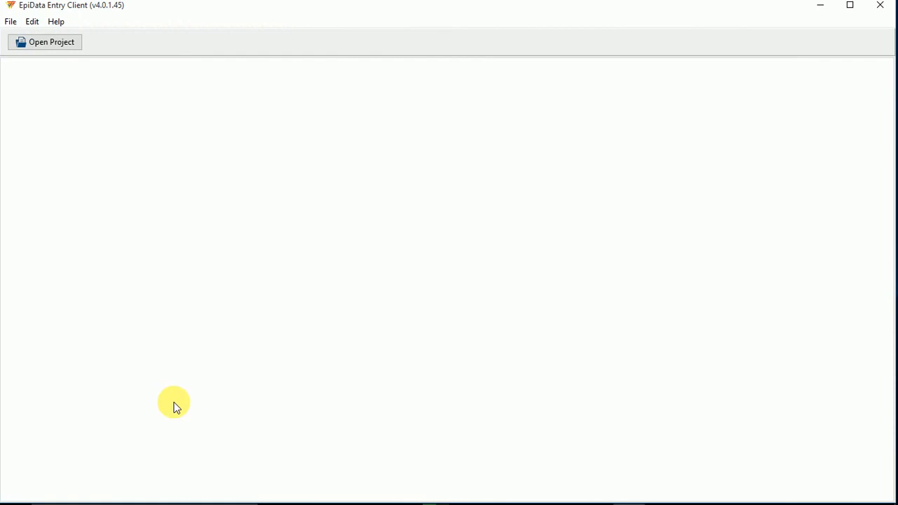
left_click(45, 42)
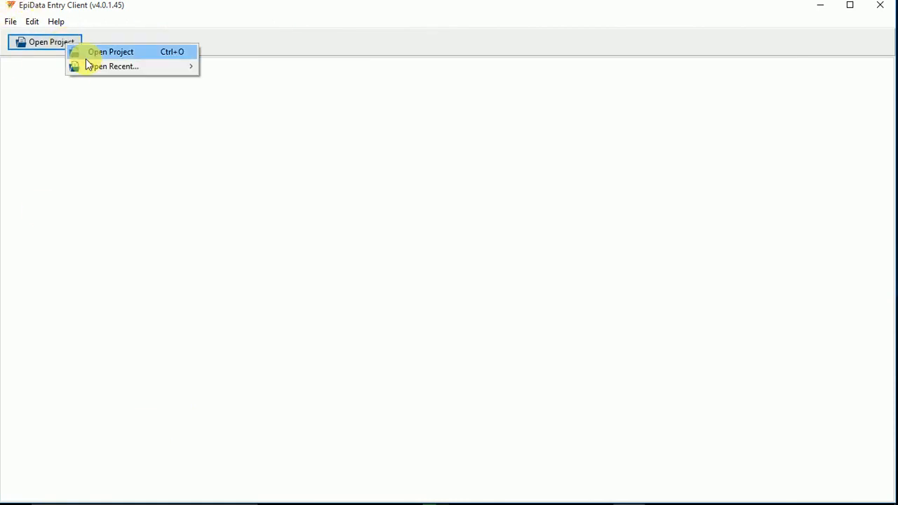
left_click(110, 50)
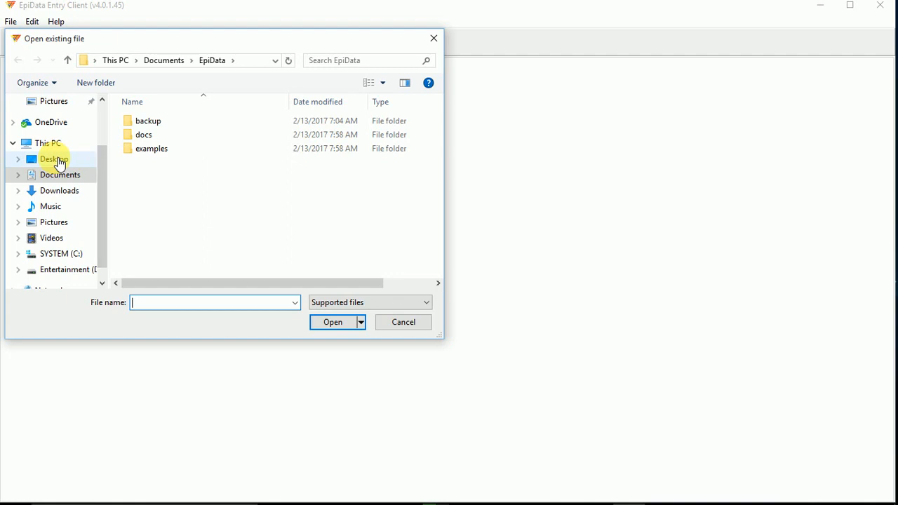
- Load the epidata.epx project from the Desktop, showing a blank new record
left_click(53, 159)
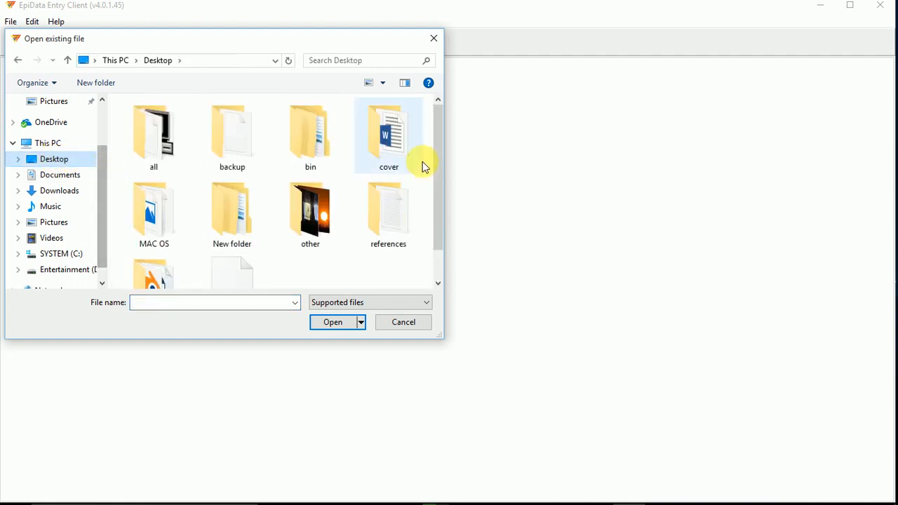
scroll("down", 3)
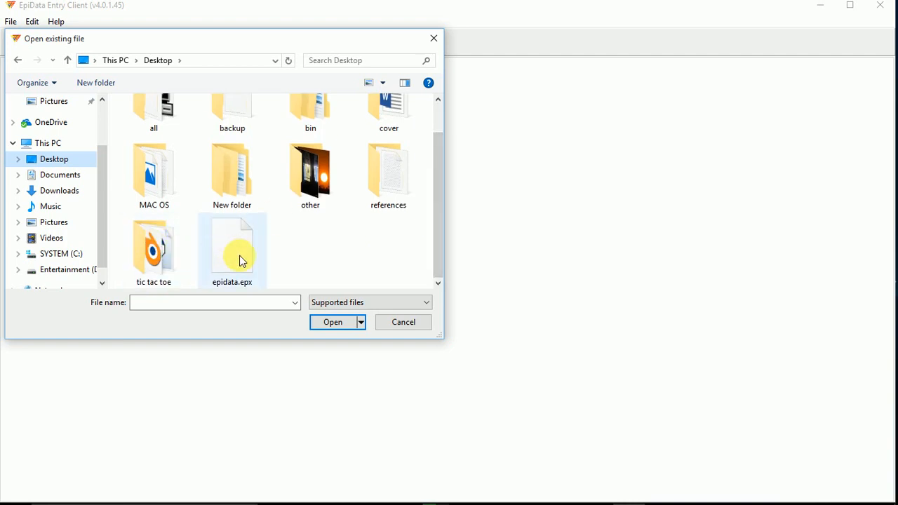
left_click(231, 250)
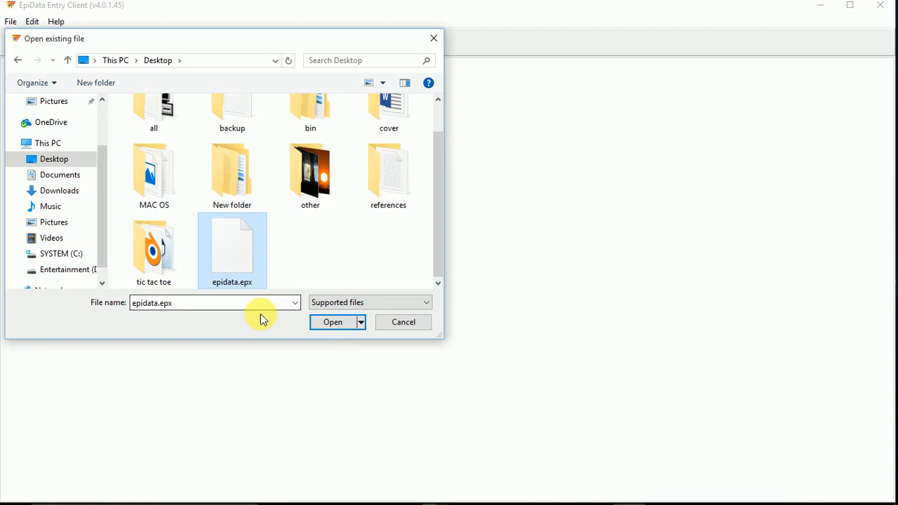
left_click(333, 321)
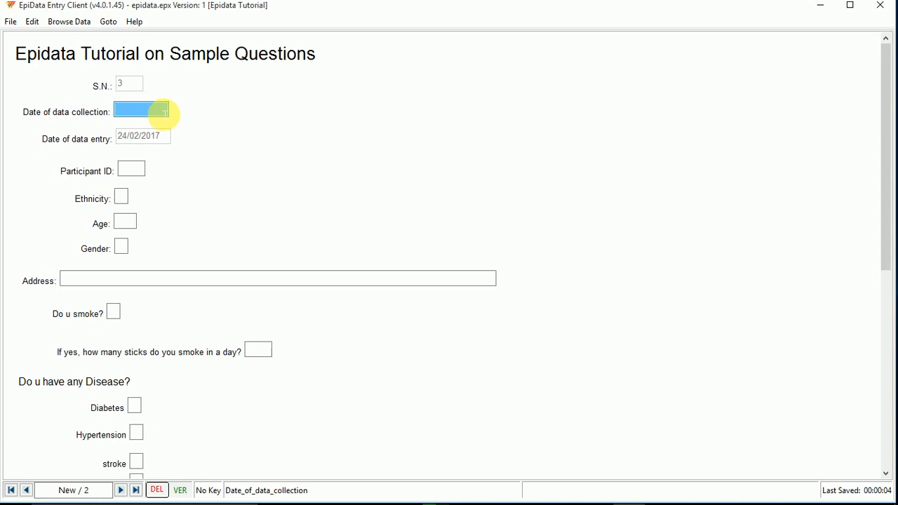
- Enter collection date 12/12/2016 and participant ID 45
type("12")
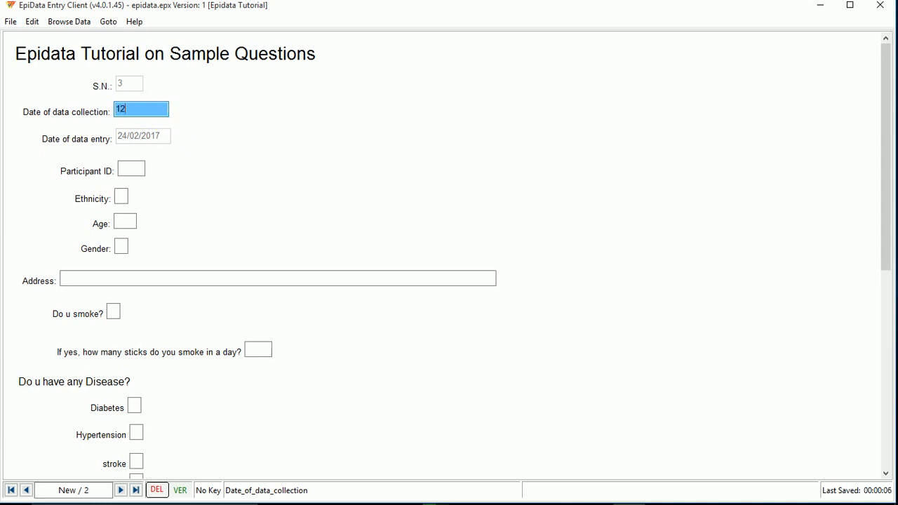
type("/12/2")
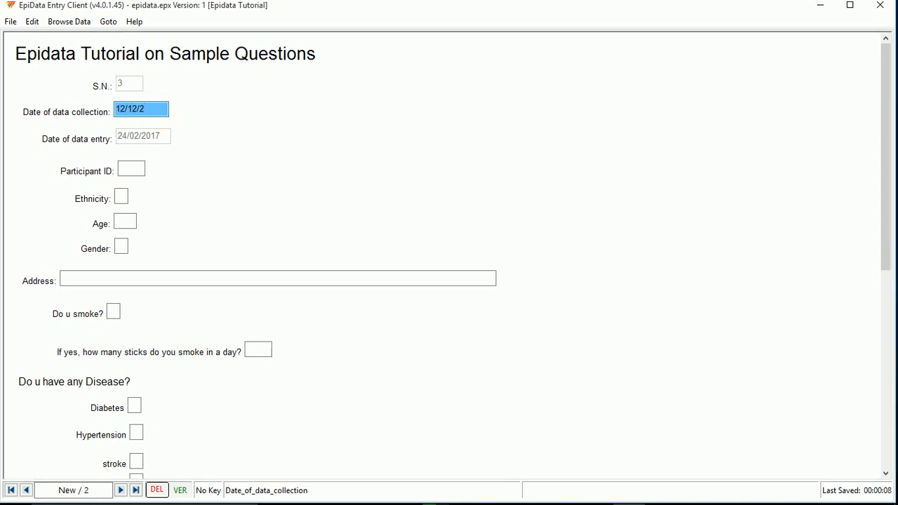
key("Return")
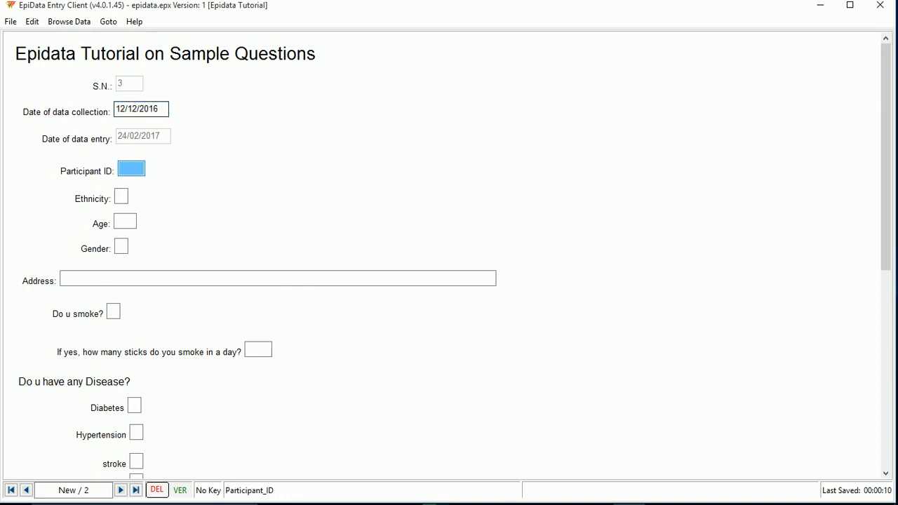
type("45")
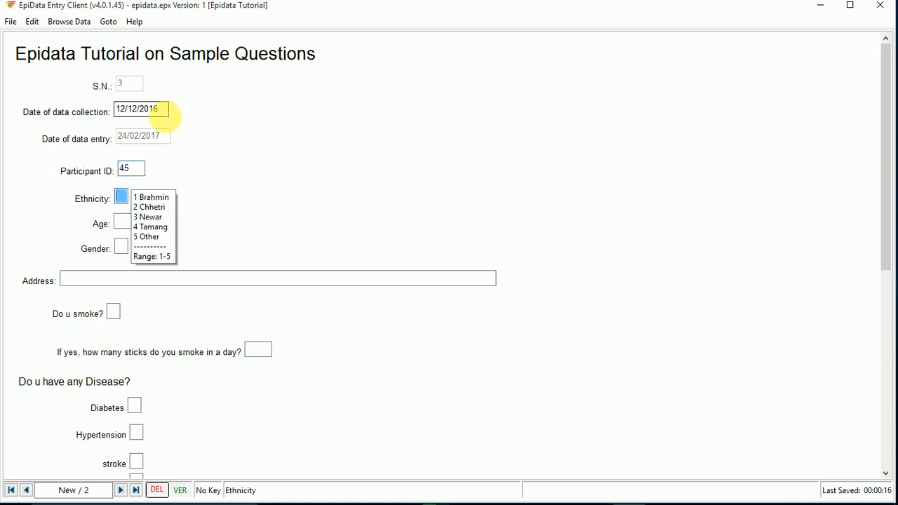
- Fill ethnicity Other, age 45, gender Female, an address and smoking Yes
left_click(146, 236)
type("45")
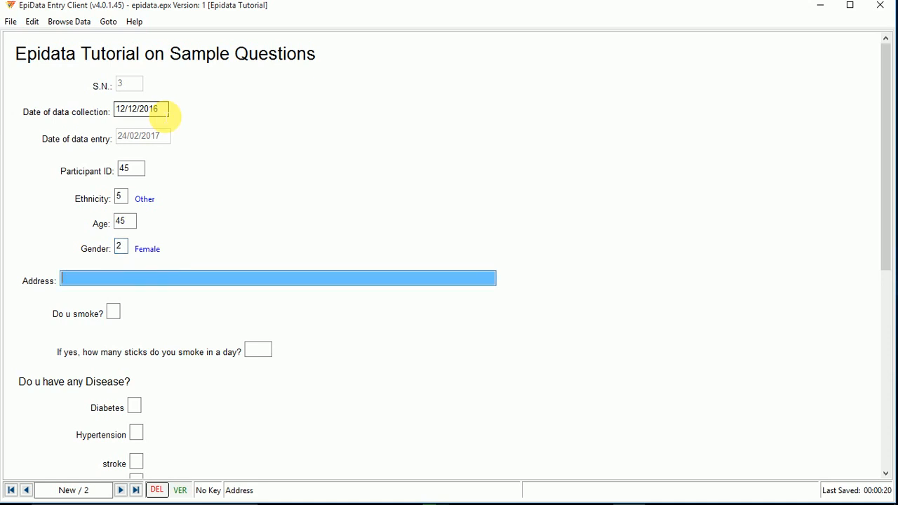
type("hkjaskhdkjakl")
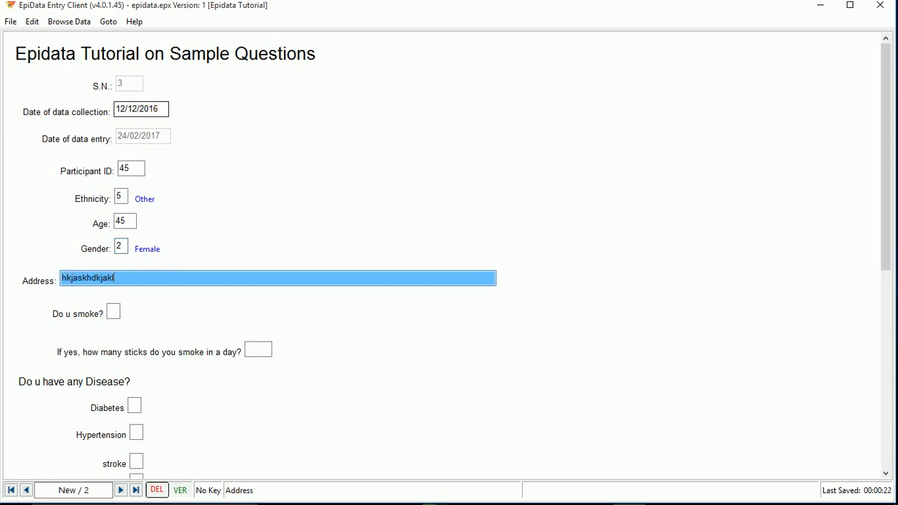
left_click(112, 312)
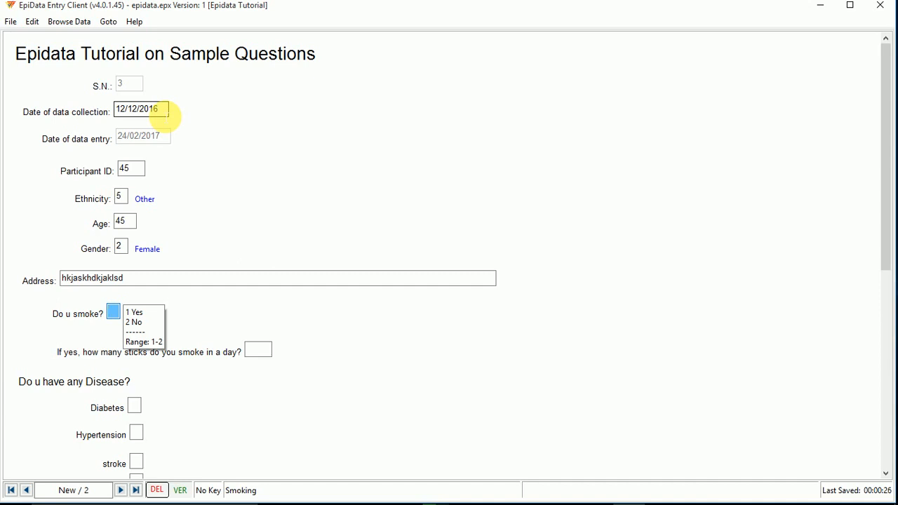
left_click(135, 312)
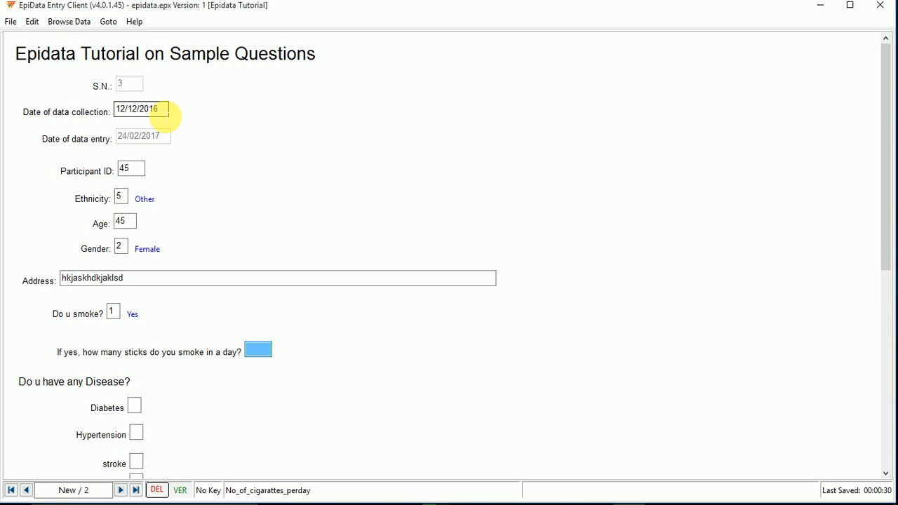
- Record 45 sticks a day and Yes for diabetes, hypertension, stroke and dyslipidemia
left_click(112, 314)
type("2")
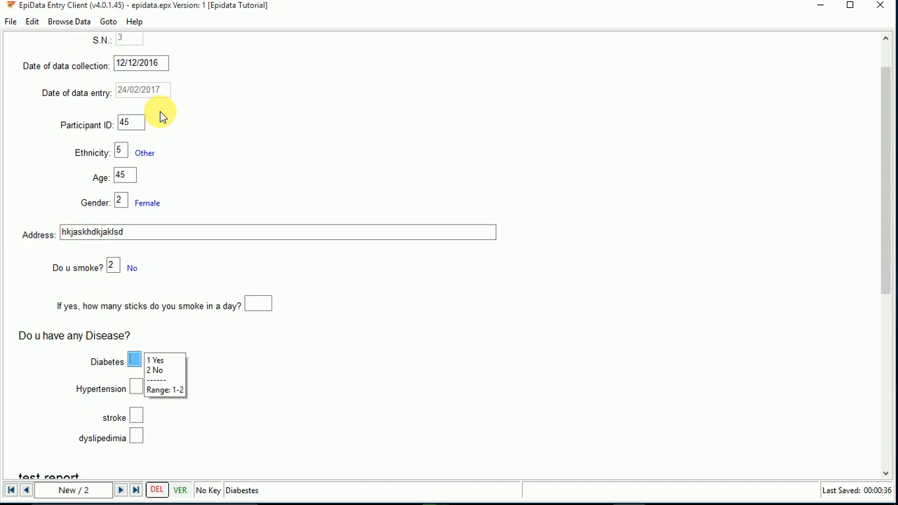
left_click(112, 267)
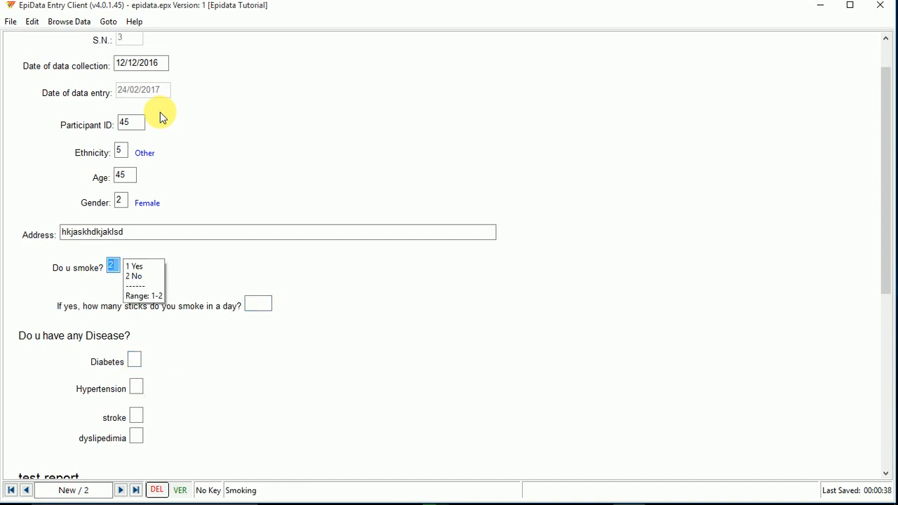
left_click(133, 267)
type("45")
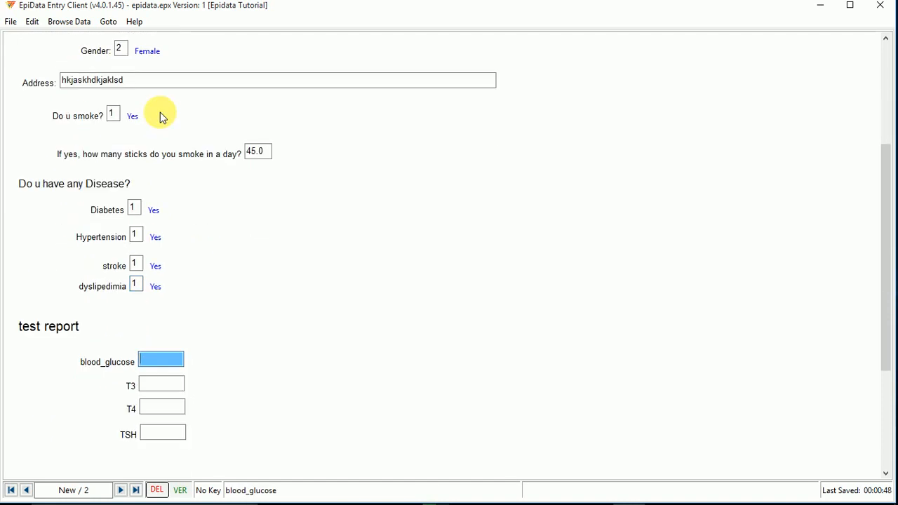
- Enter test report glucose 122.50, T3 425.00, T4 452.00 and TSH 2.56
type("122.50")
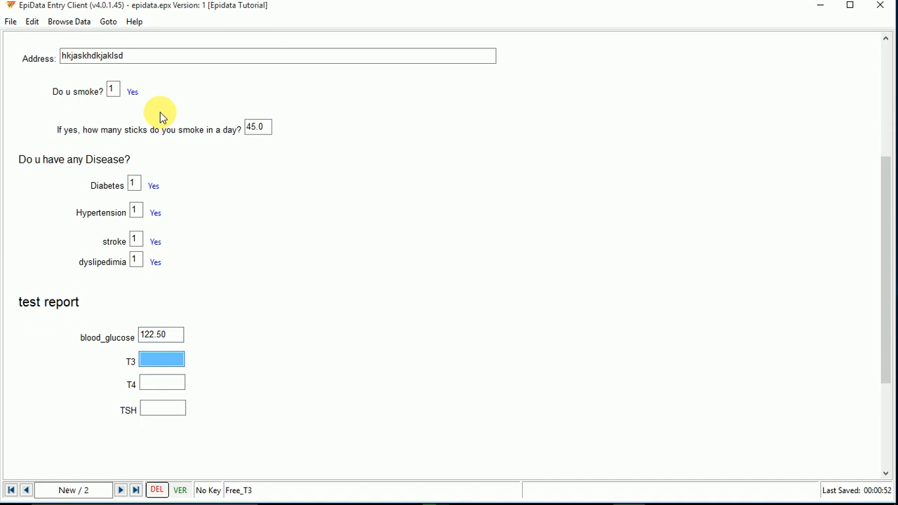
type("425.00")
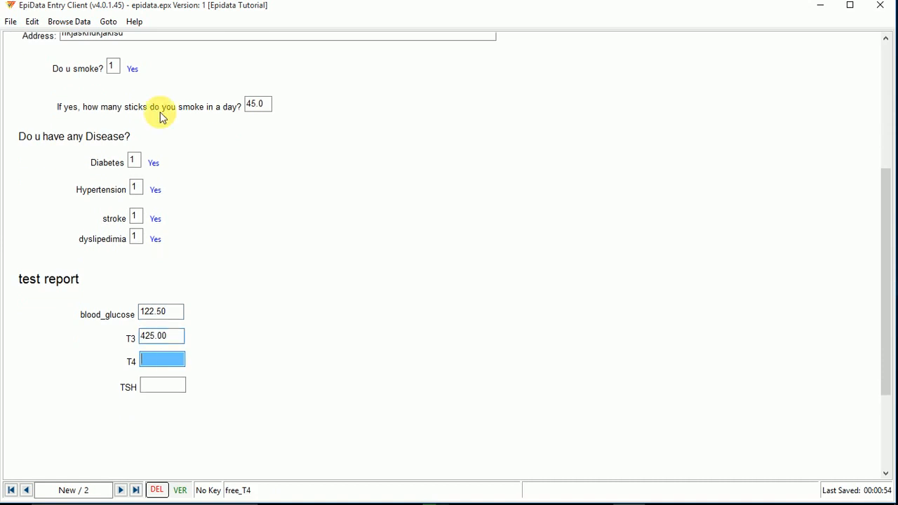
type("452.00")
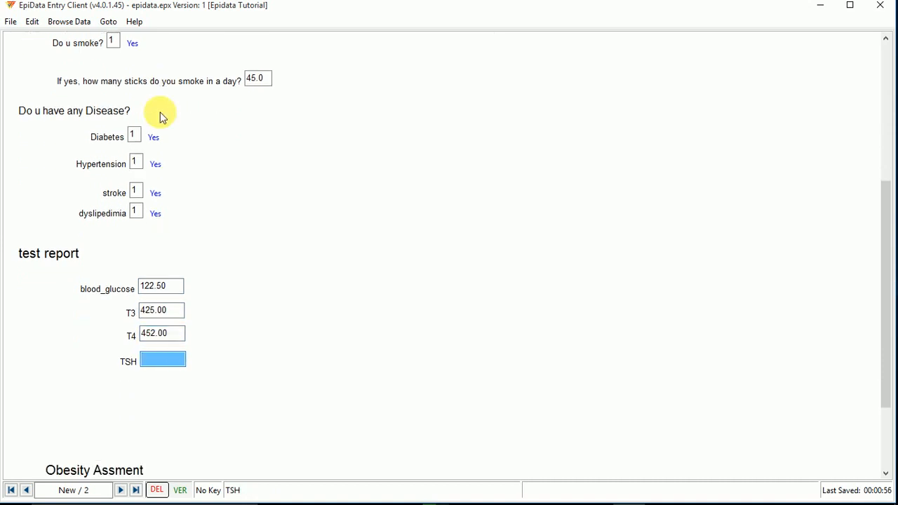
type("2.56")
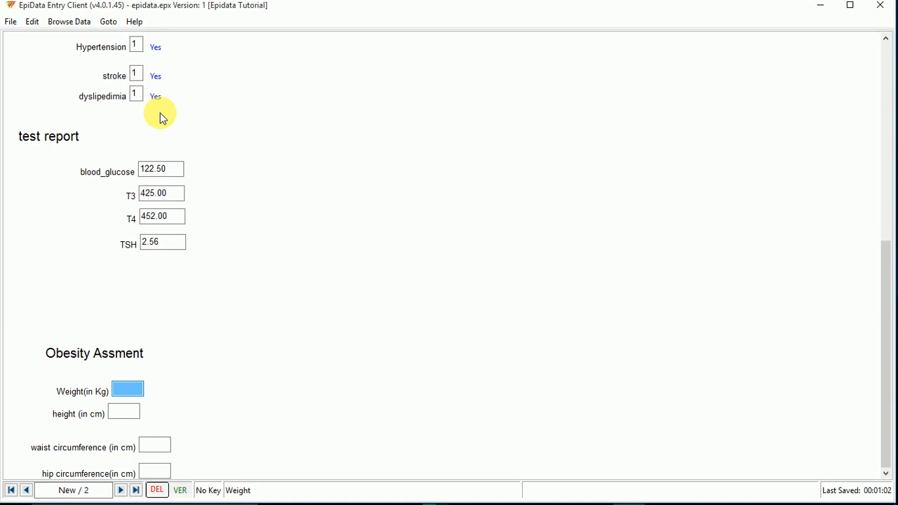
- Enter weight 56.0 and the height, waist and hip measurements
type("56.0")
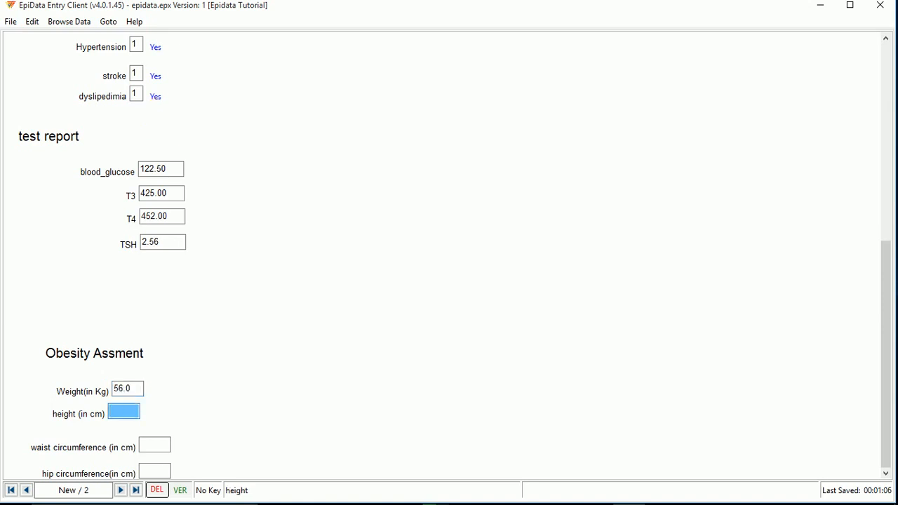
type("142.0")
left_click(155, 472)
type("75")
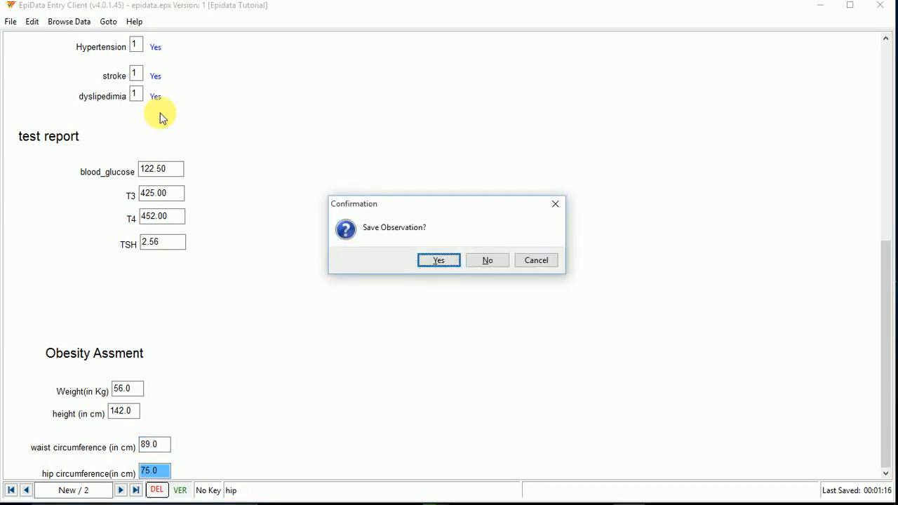
- Save the first record and enter collection date 12/12/2017 with ID 456
left_click(438, 260)
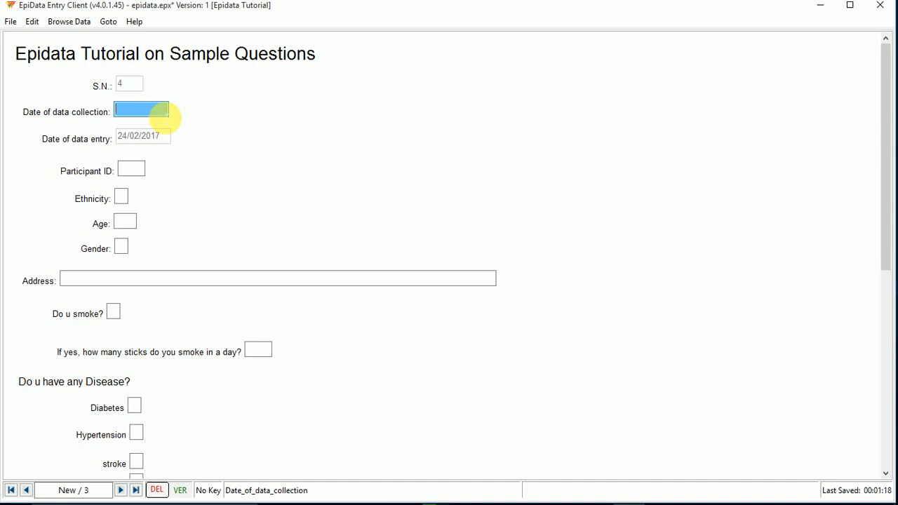
type("12/12")
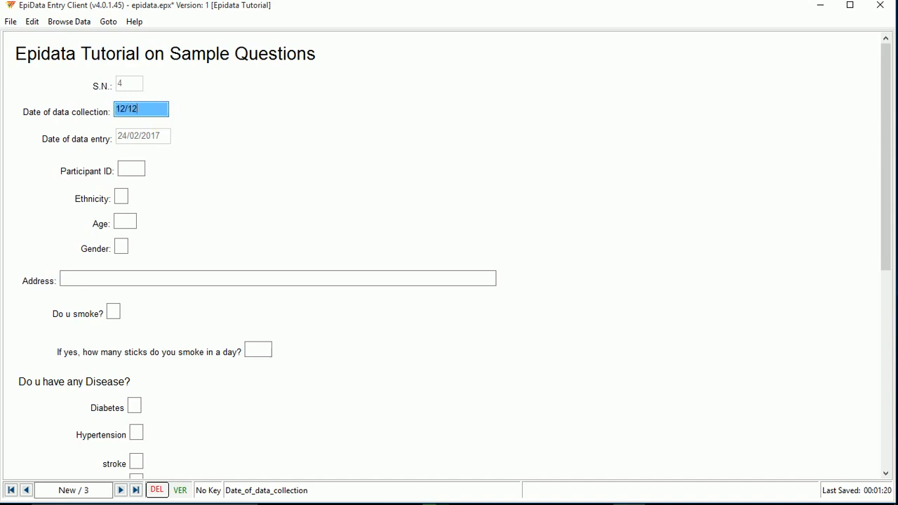
type("/2017")
left_click(132, 168)
type("456")
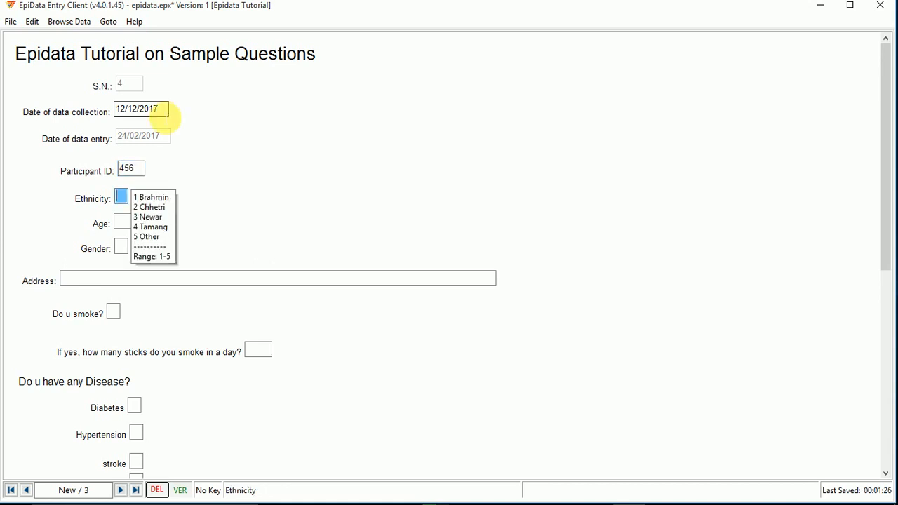
- Fill Brahmin, age 25, Male, an address, non-smoker and diabetes Yes
left_click(151, 196)
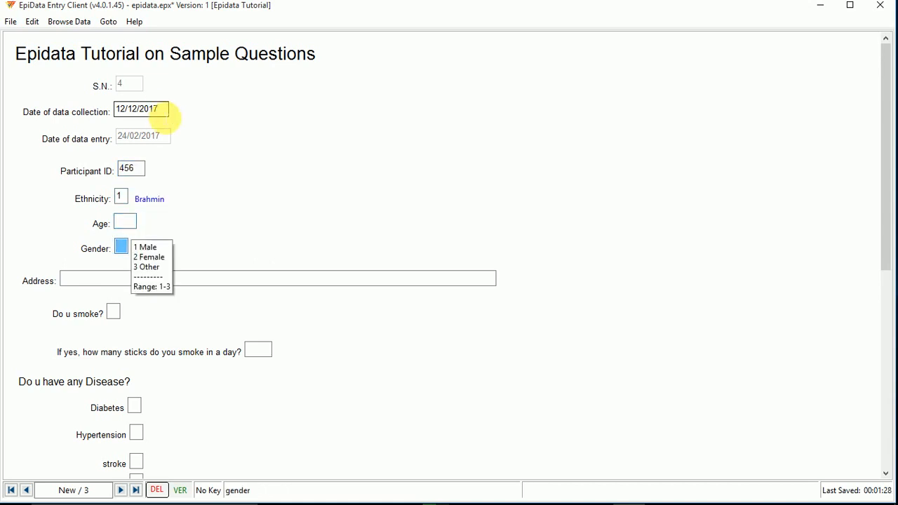
type("25")
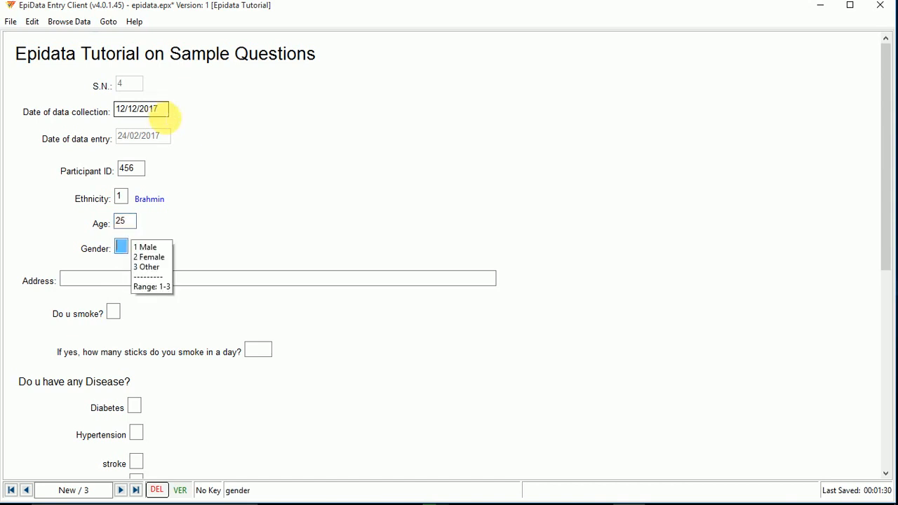
left_click(146, 247)
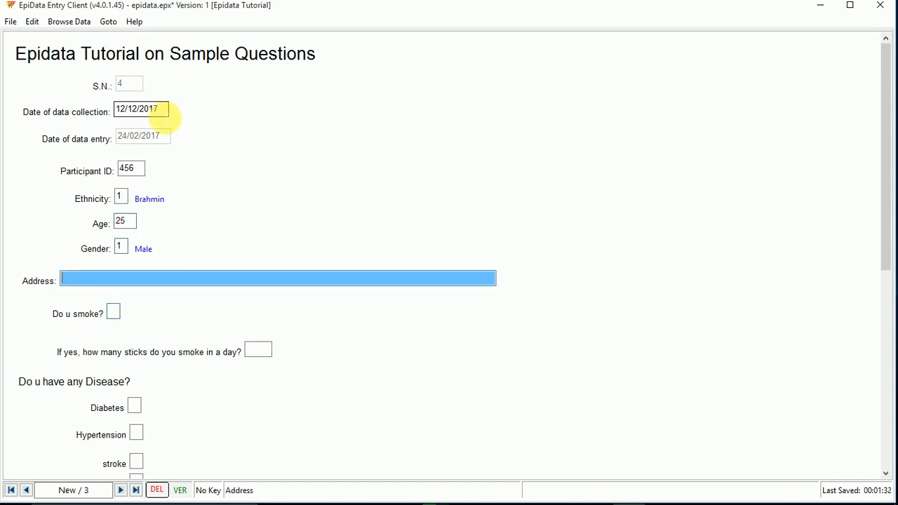
type("hsadkjhdnkjn")
left_click(114, 311)
type("2")
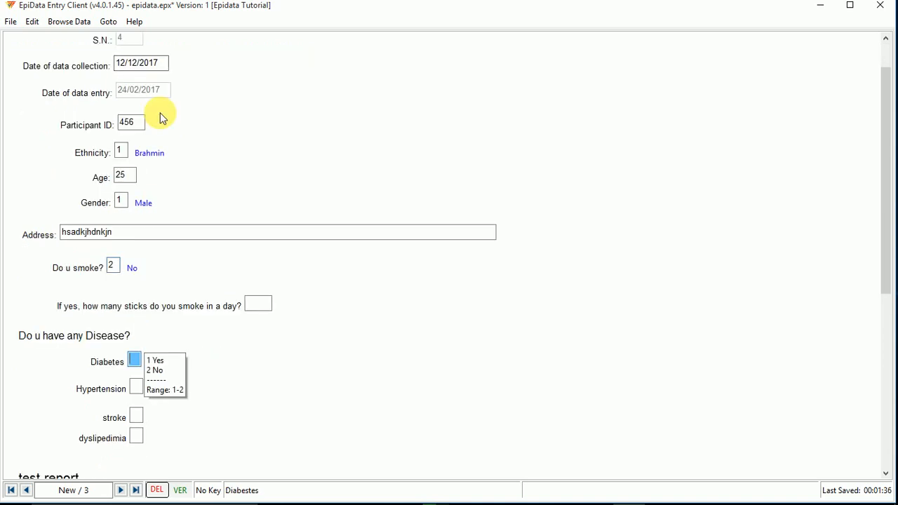
scroll("down", 3)
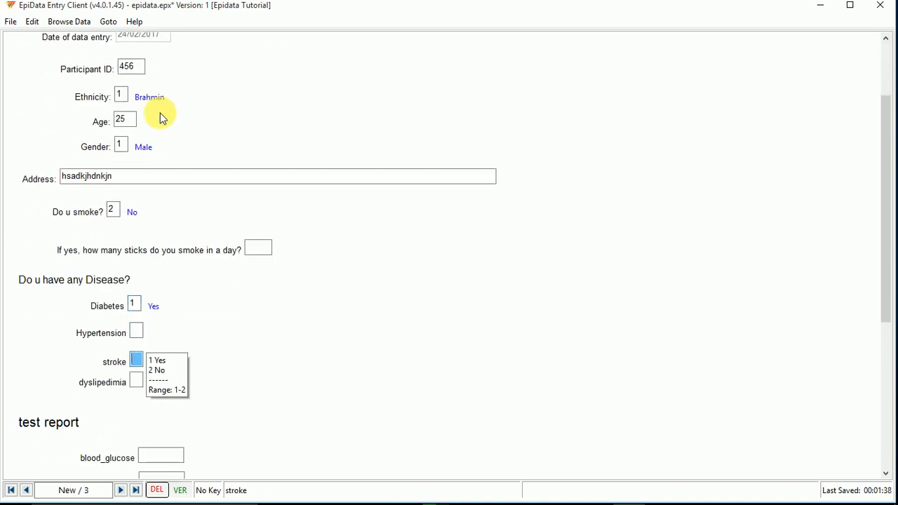
- Answer No to hypertension, stroke and dyslipidemia, with glucose 122.00 and T3 1.23
left_click(136, 331)
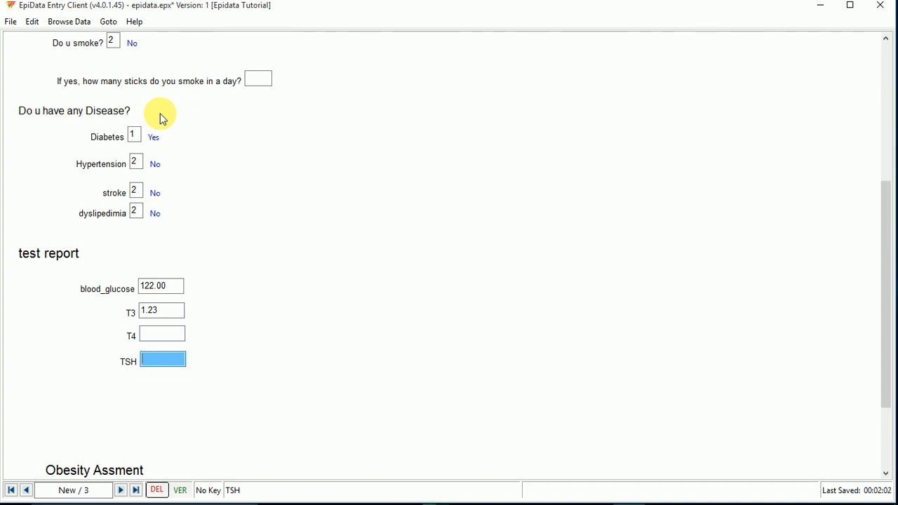
type("2.56")
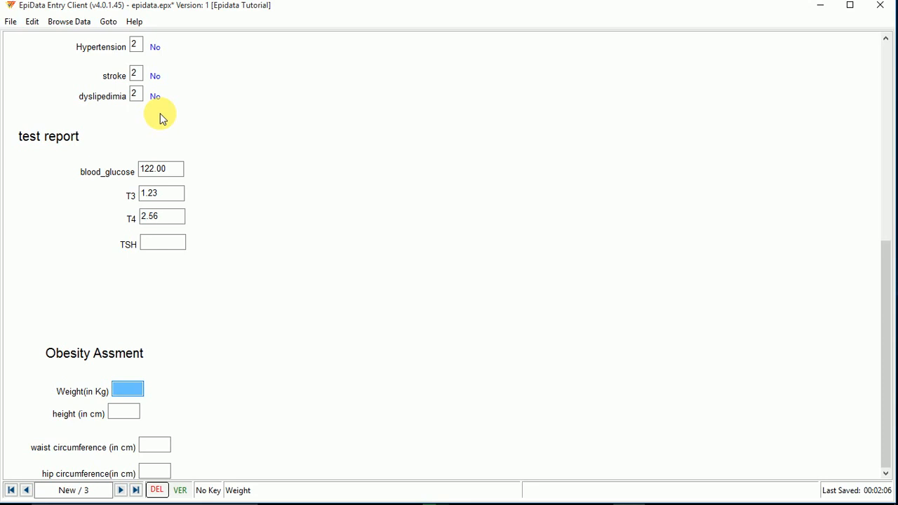
- Enter TSH 2.45, weight 89.0, height 145.0, waist 155.0, hip 146.0 and save the record
left_click(163, 244)
type("2.45")
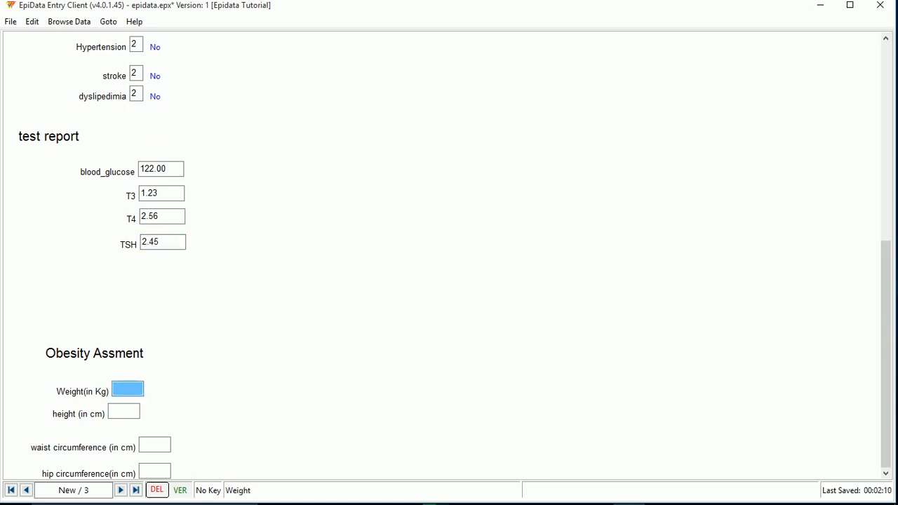
type("1")
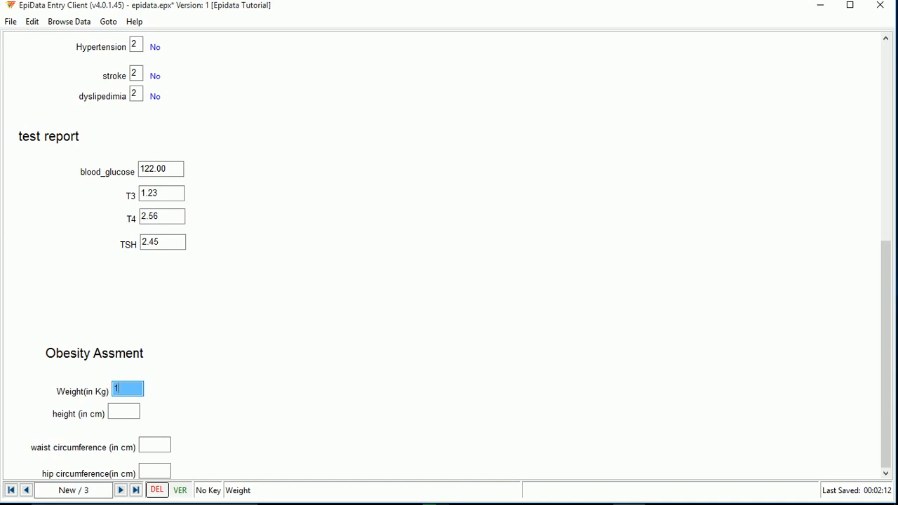
type("45.0")
type("89")
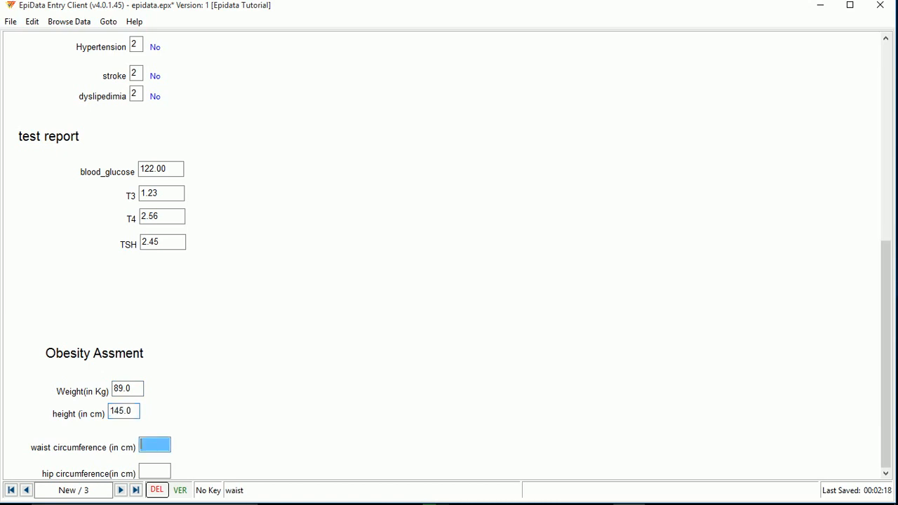
type("155.0")
left_click(155, 472)
type("145")
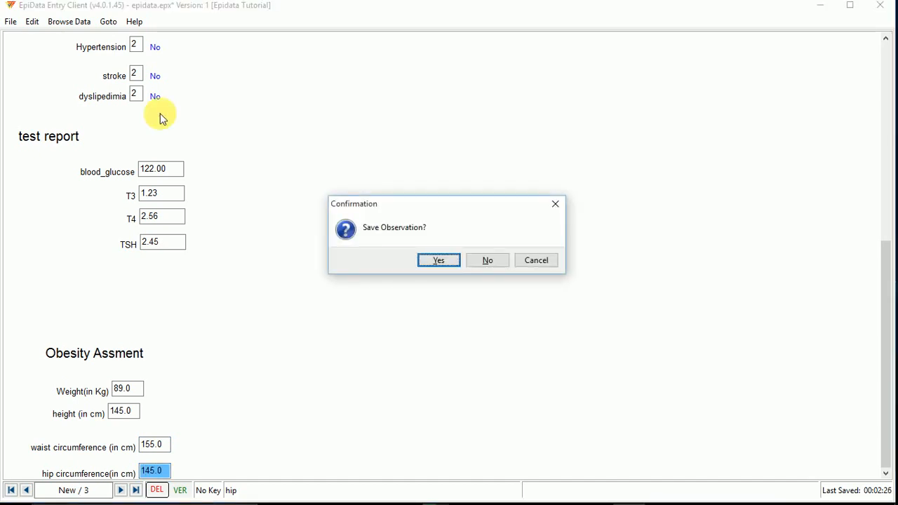
left_click(438, 259)
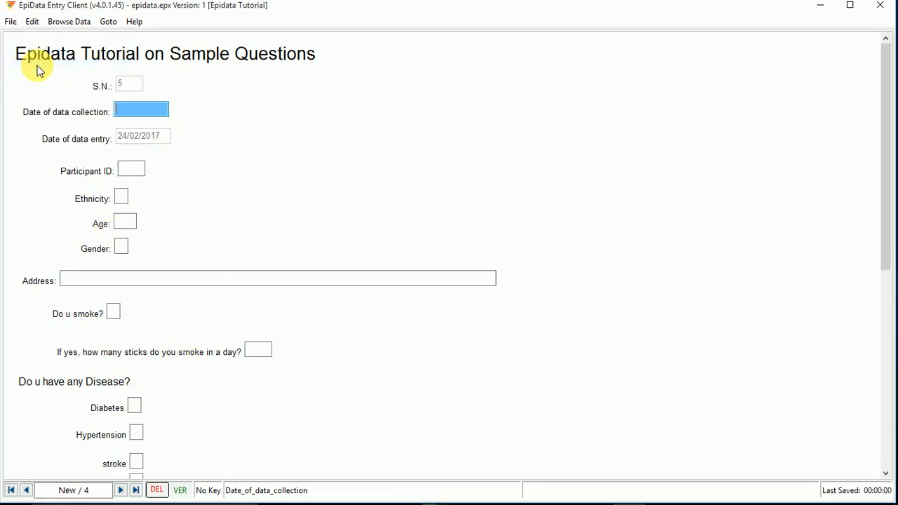
mouse_move(84, 448)
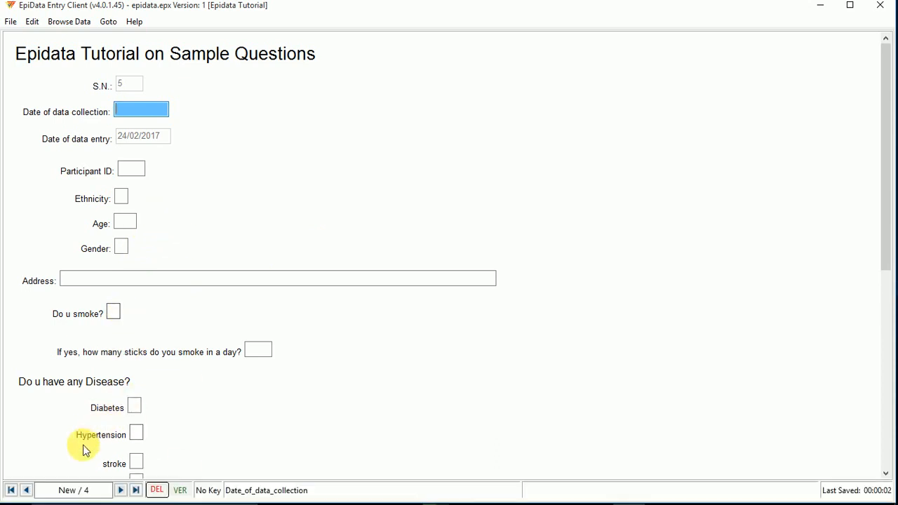
mouse_move(143, 406)
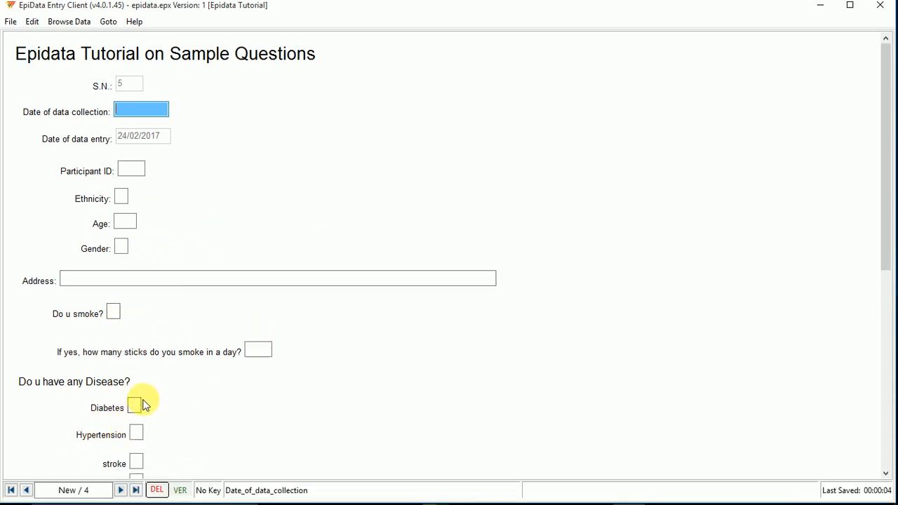
mouse_move(244, 306)
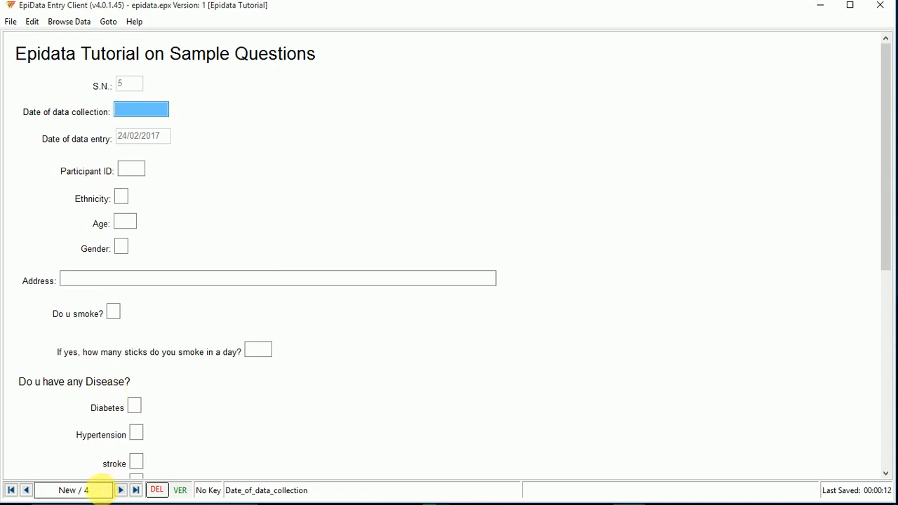
mouse_move(567, 270)
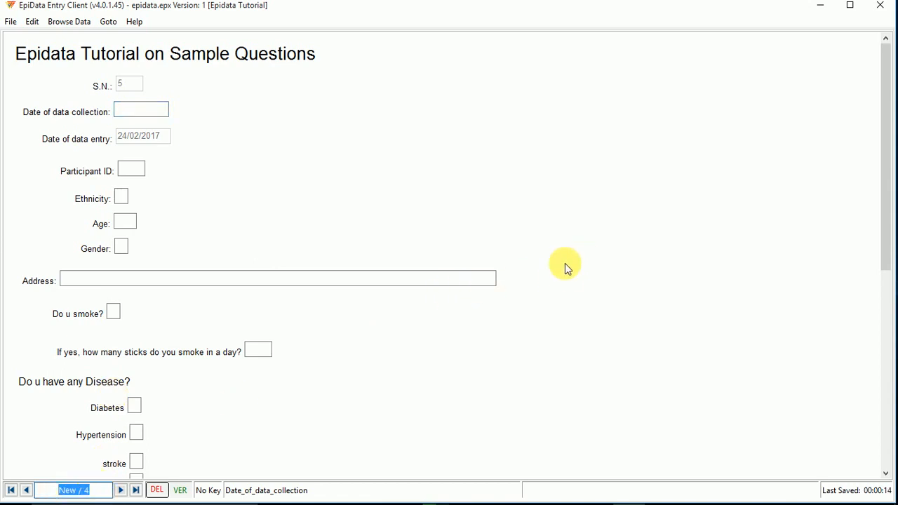
mouse_move(541, 129)
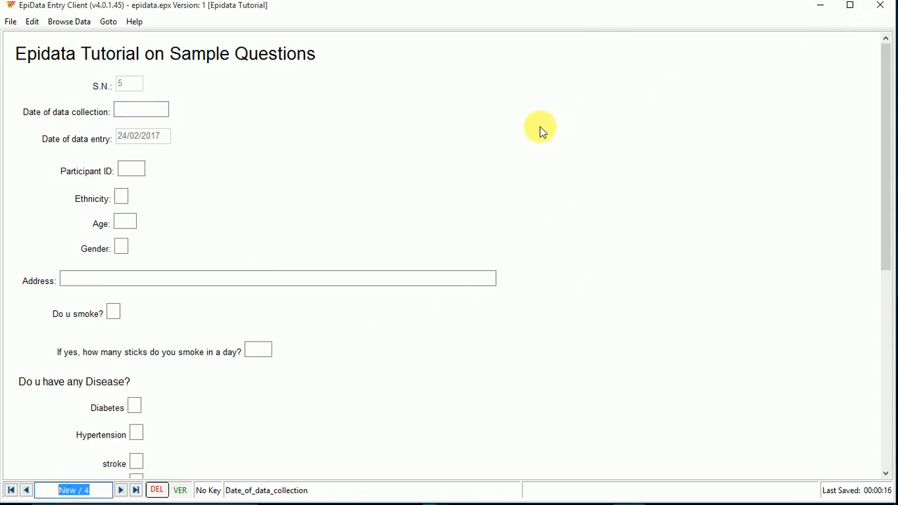
mouse_move(511, 251)
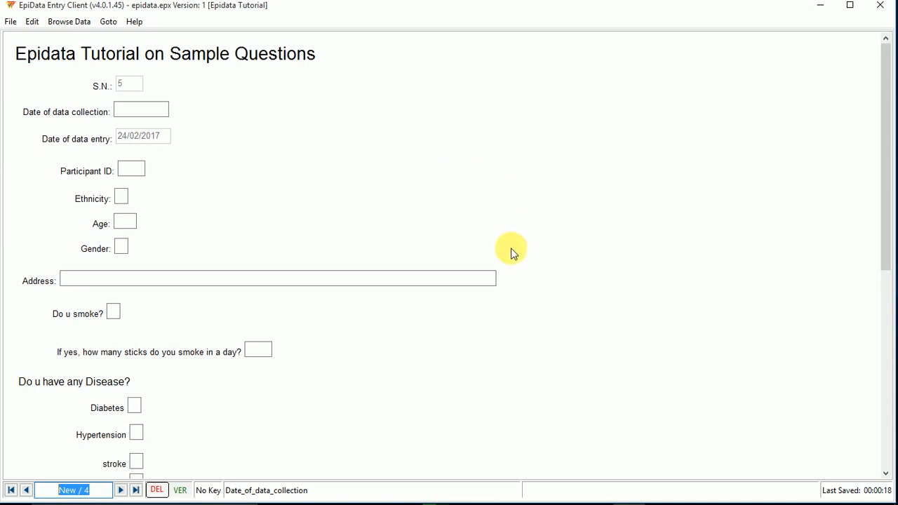
mouse_move(472, 214)
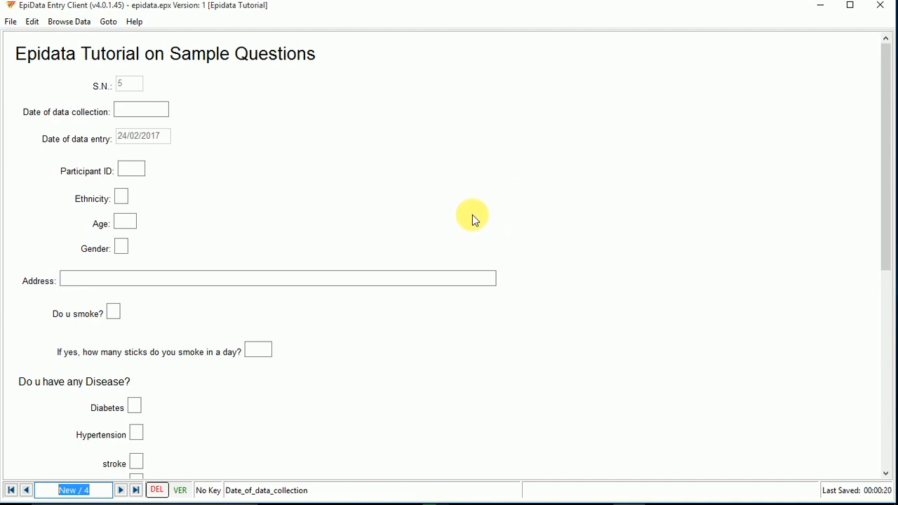
mouse_move(430, 362)
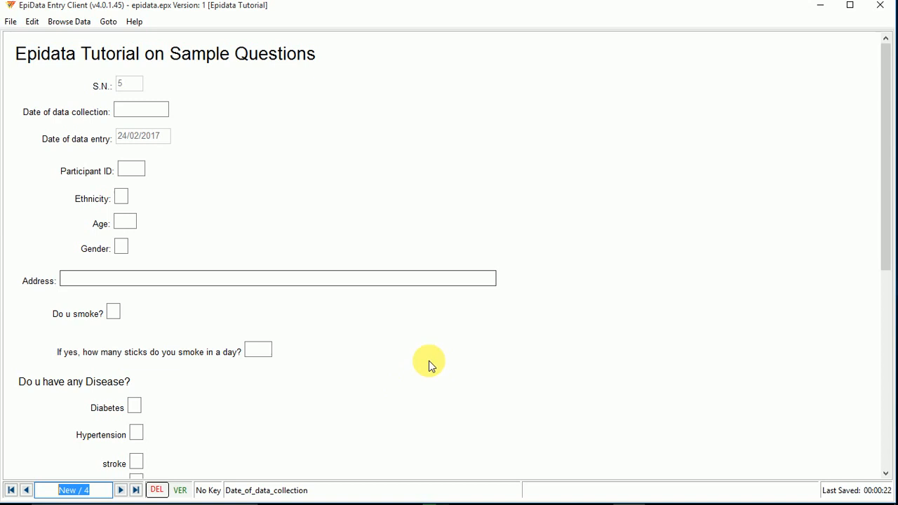
mouse_move(432, 345)
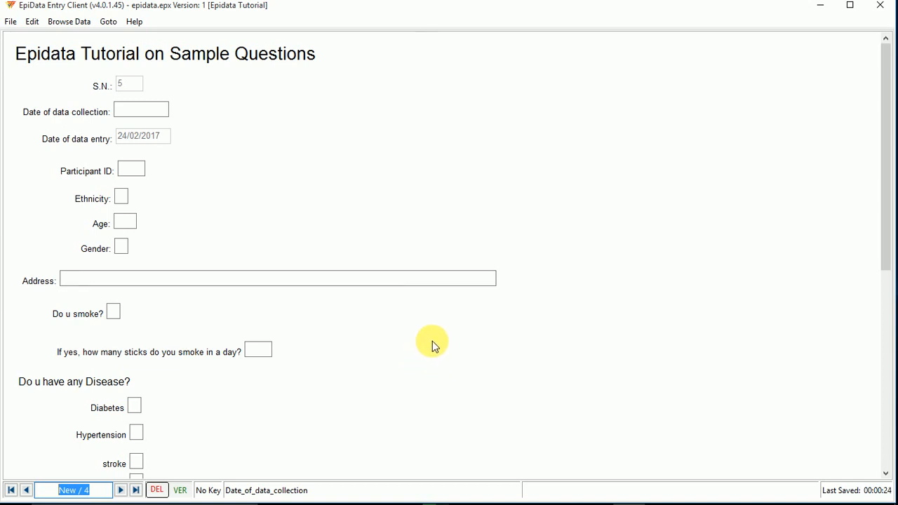
mouse_move(438, 344)
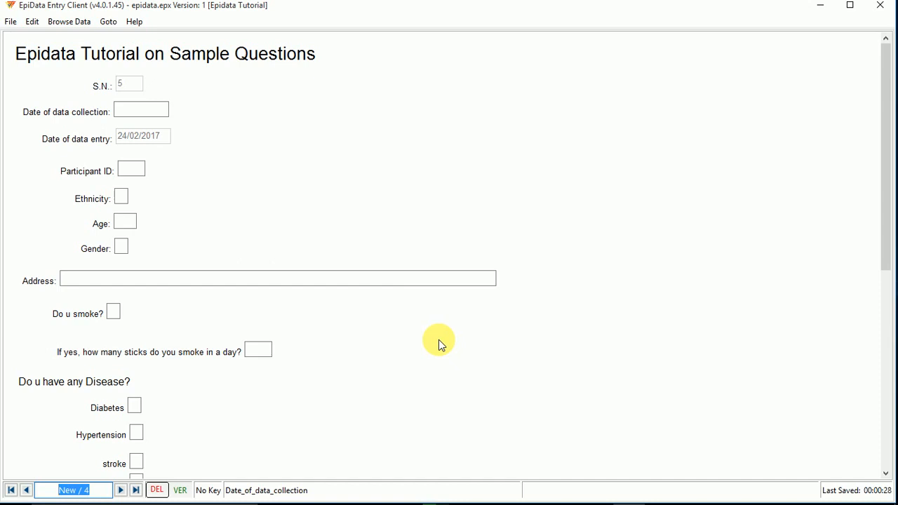
mouse_move(432, 350)
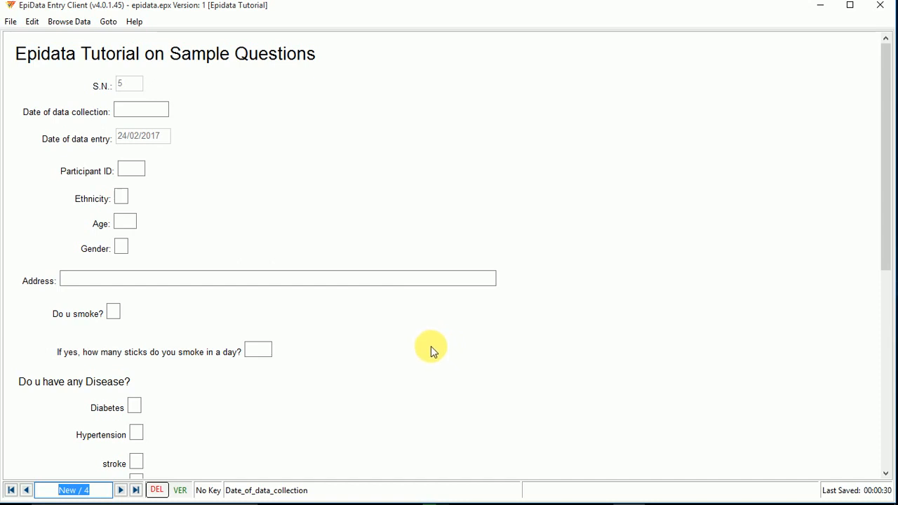
mouse_move(442, 312)
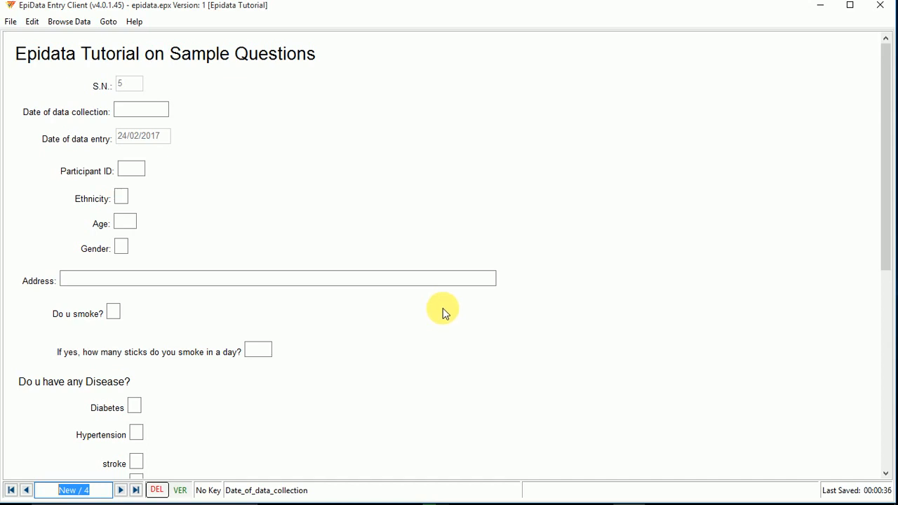
mouse_move(438, 308)
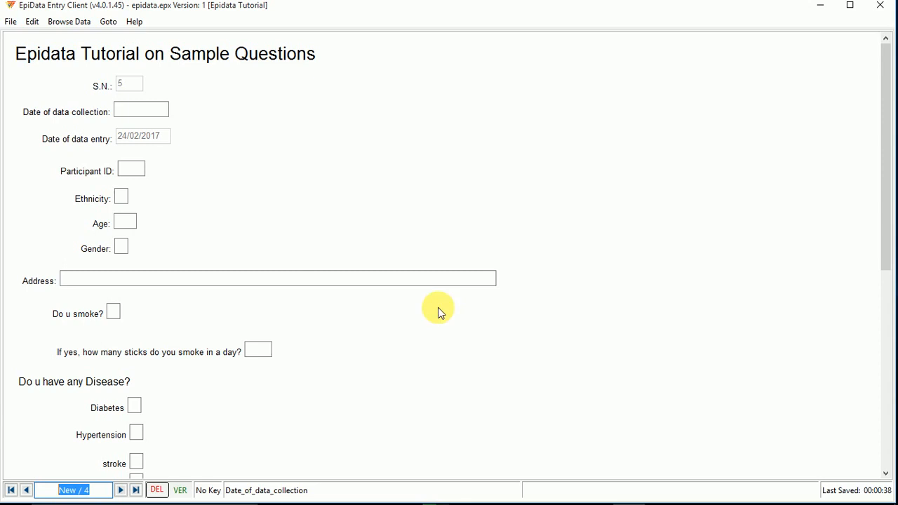
mouse_move(554, 269)
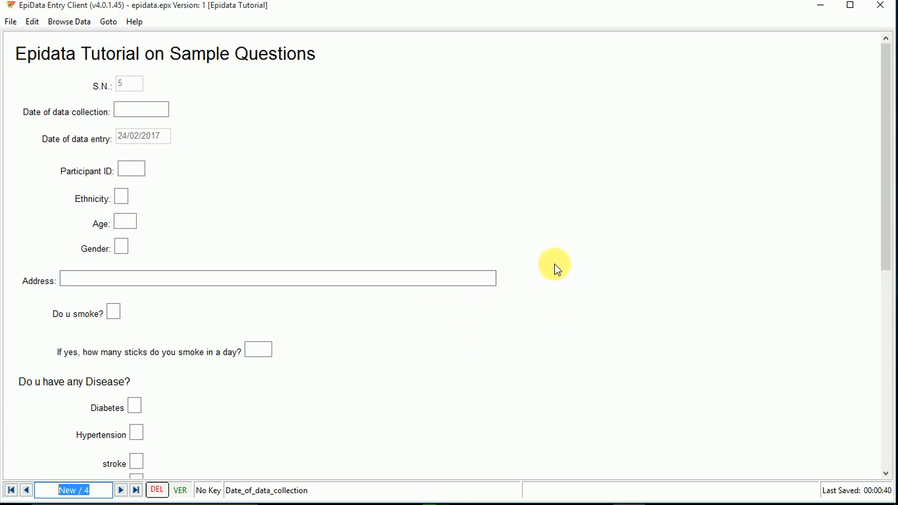
mouse_move(569, 291)
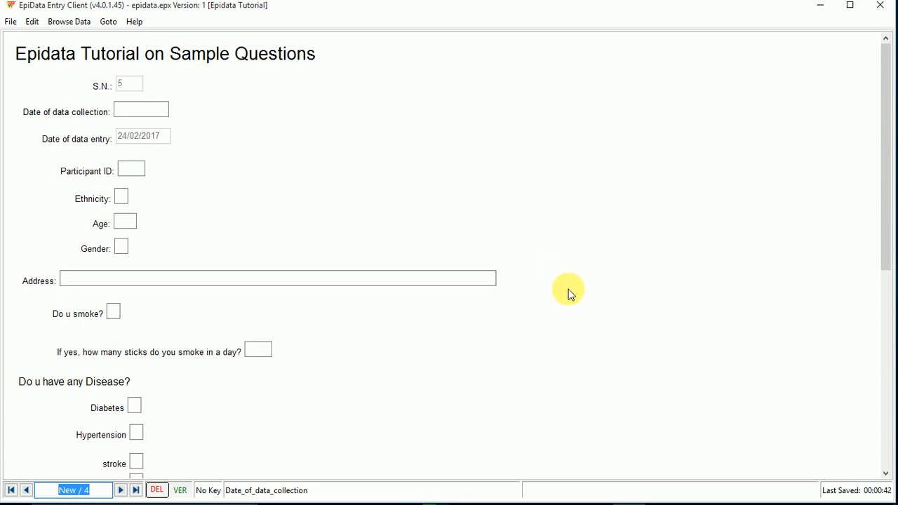
mouse_move(567, 278)
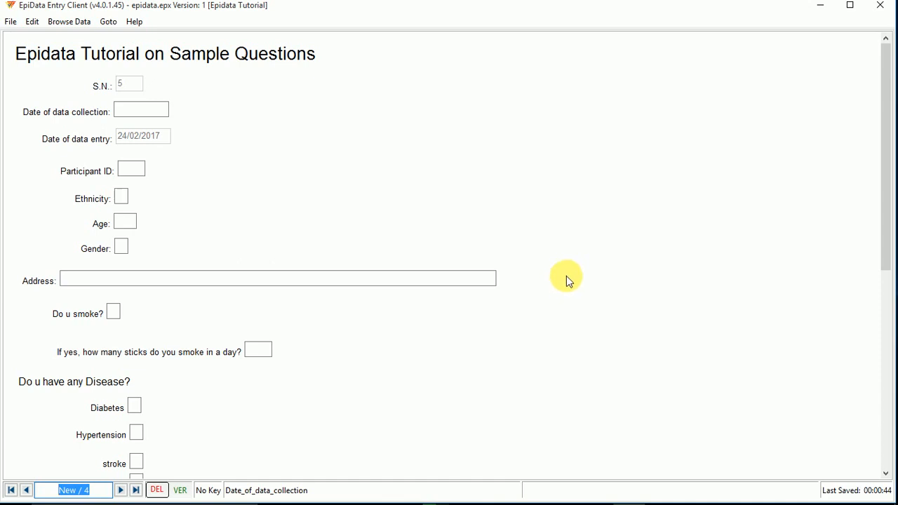